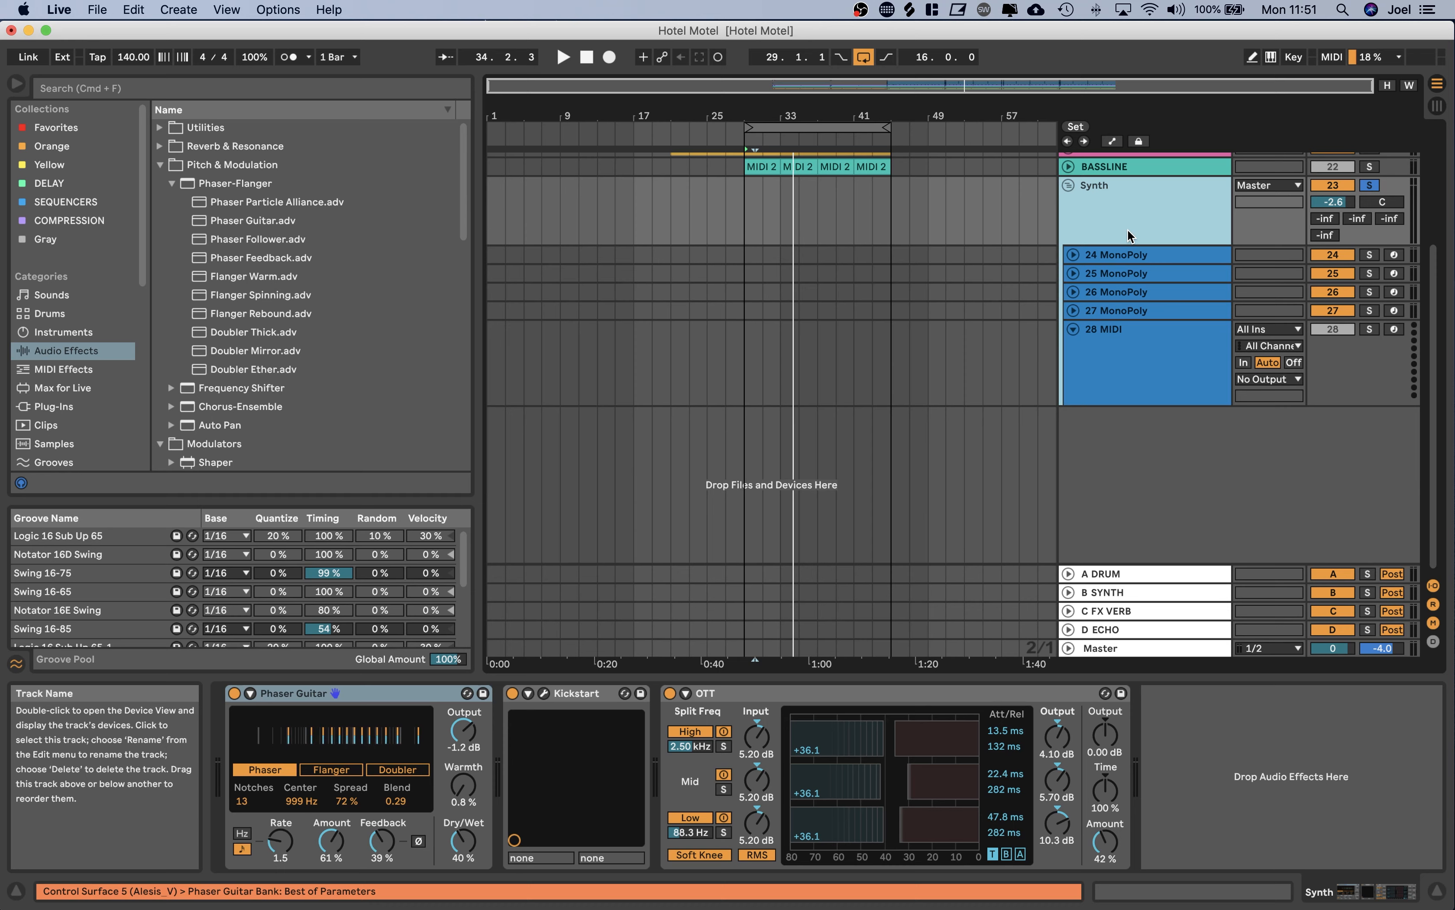
Show the 24 MonoPoly track's euclidean sequencer, Minor and MonoPoly chain, then create an empty 16-bar clip on 28 MIDI.
left_click(1116, 255)
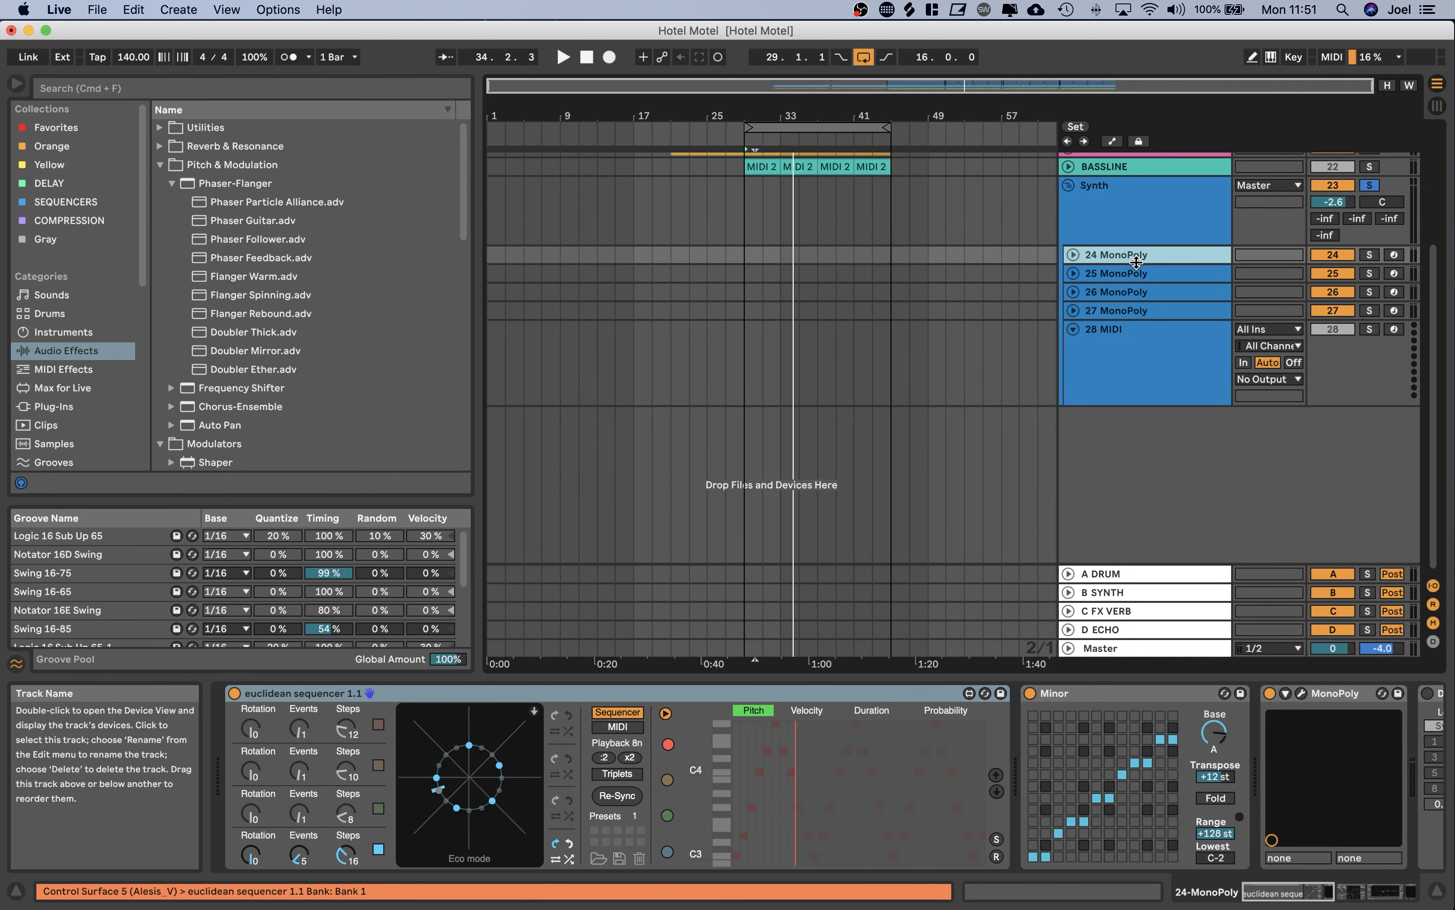
left_click(1145, 273)
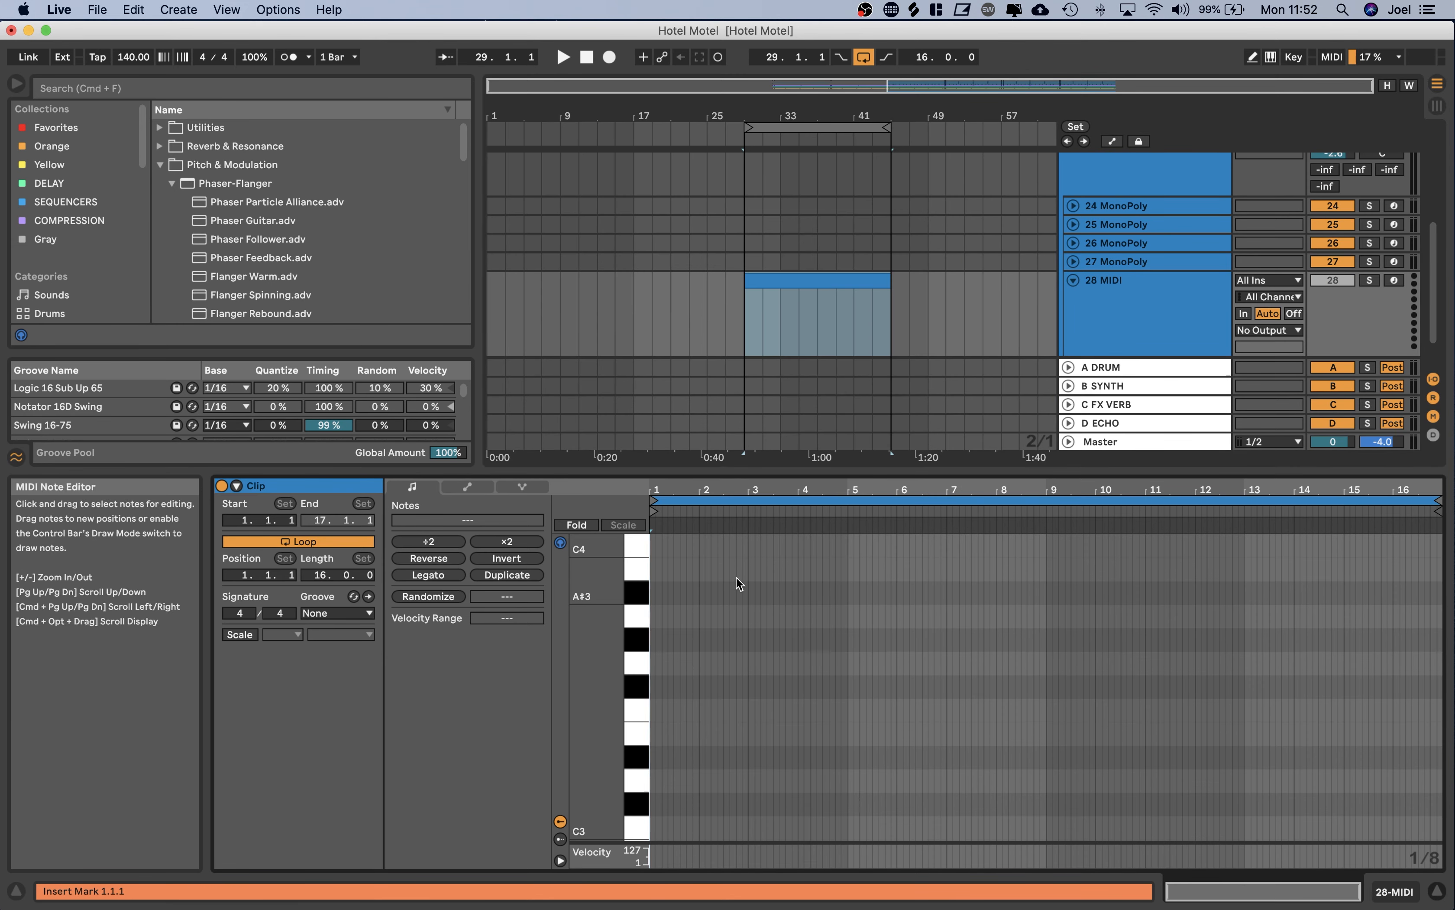
Draw a single E3 note at bar 1.1.1 in the 28 MIDI clip.
left_click(817, 321)
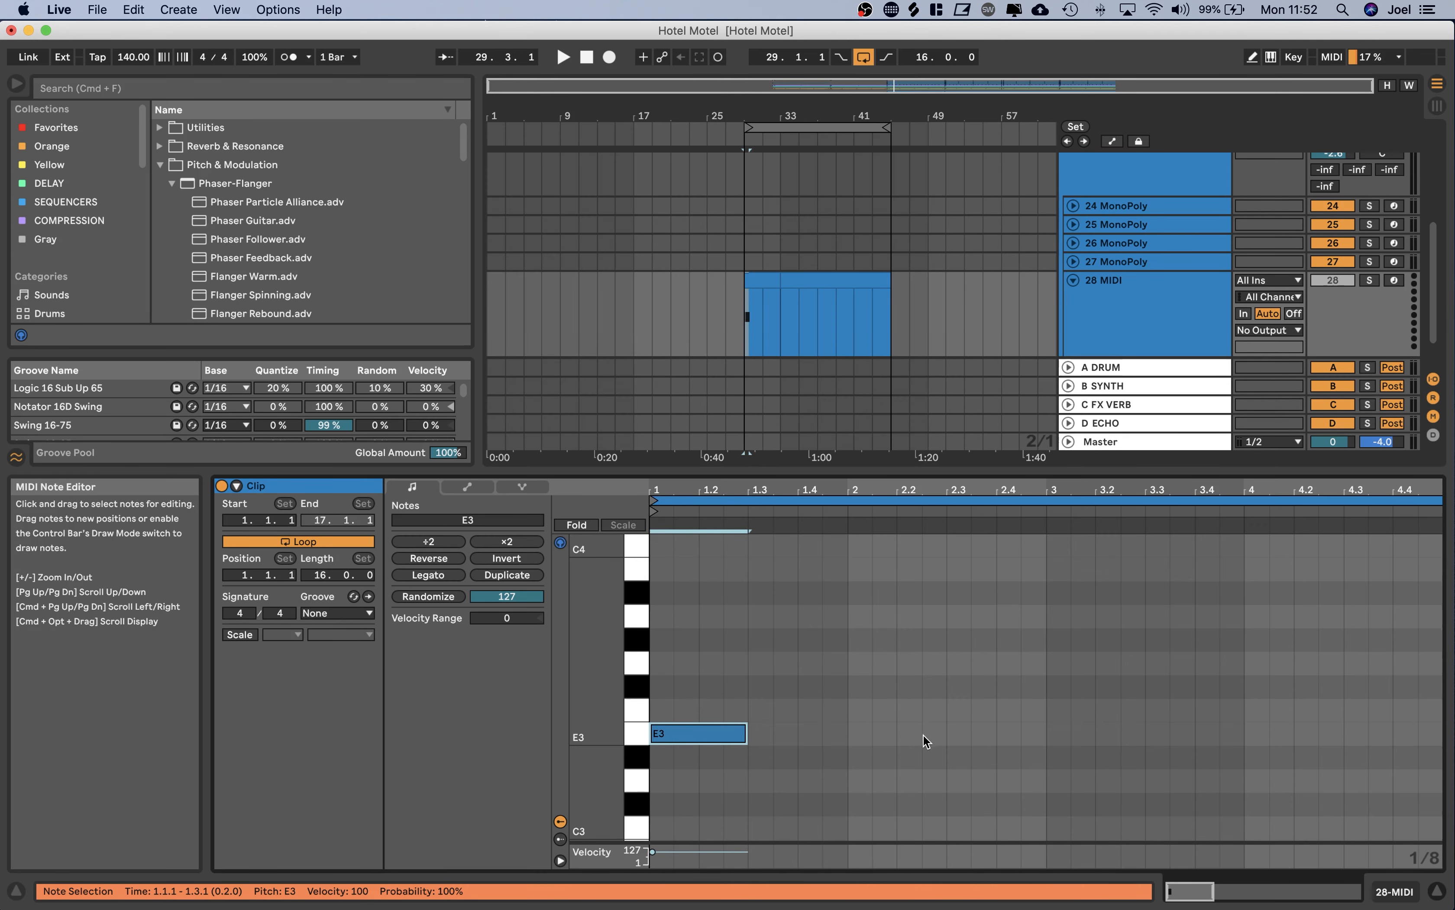
left_click(507, 574)
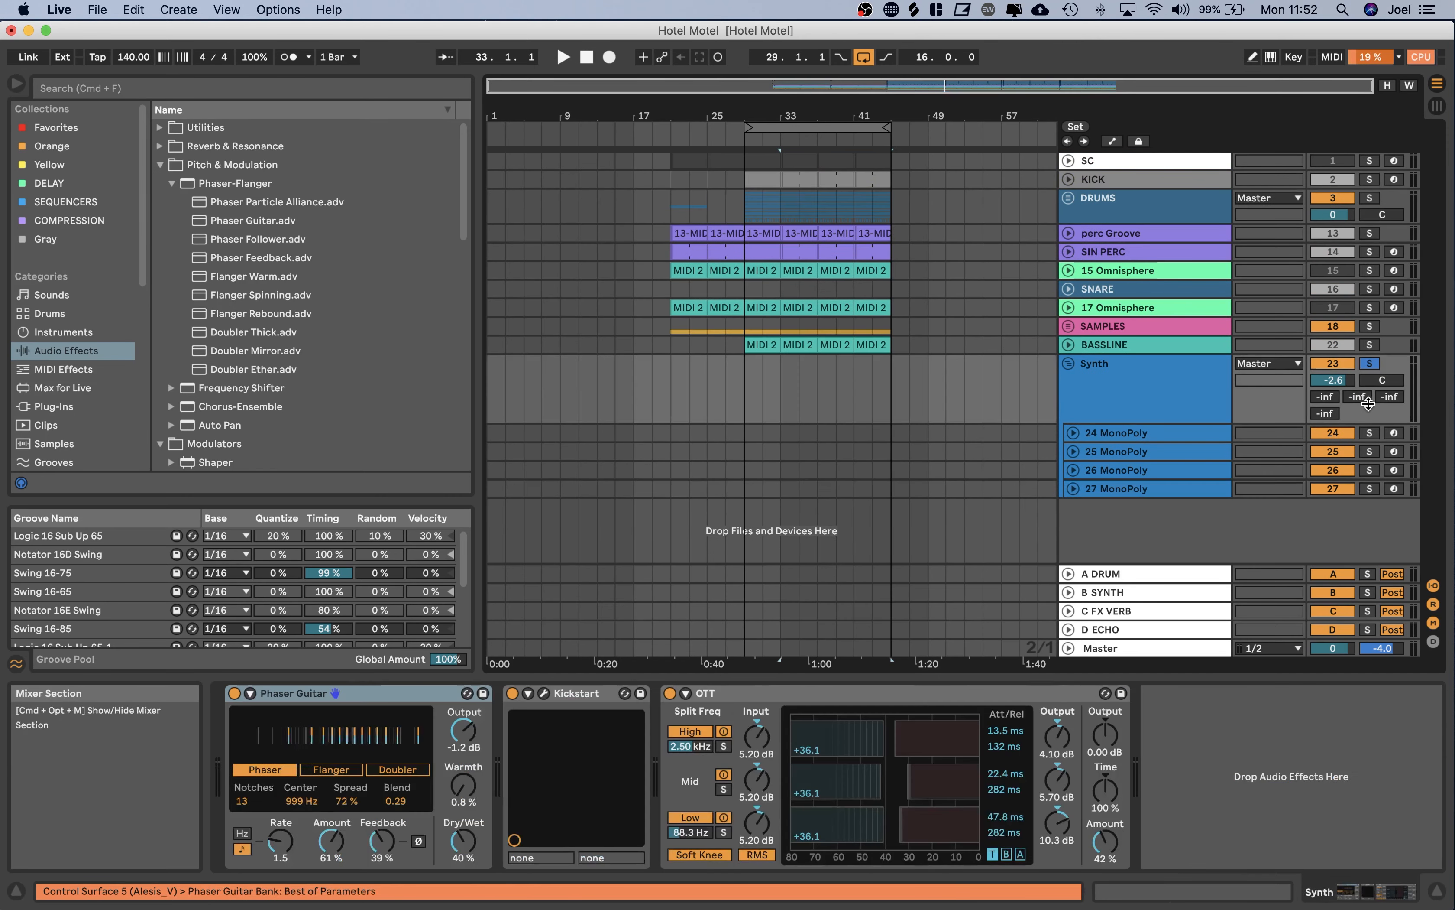
Audition 25 and 26 MonoPoly soloed in turn, then solo the whole Synth group again.
left_click(563, 56)
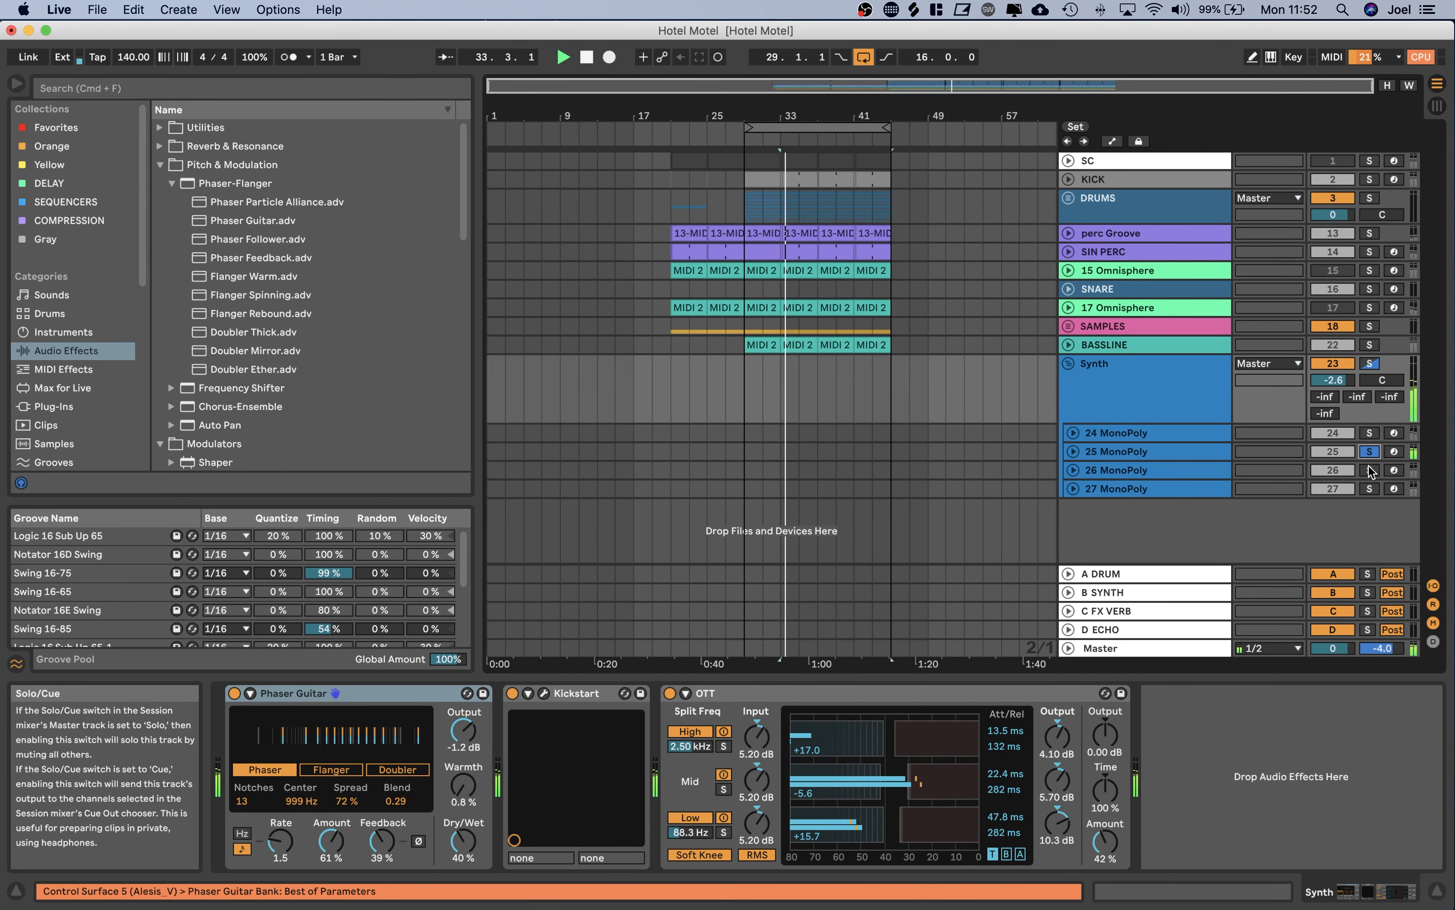
left_click(1118, 470)
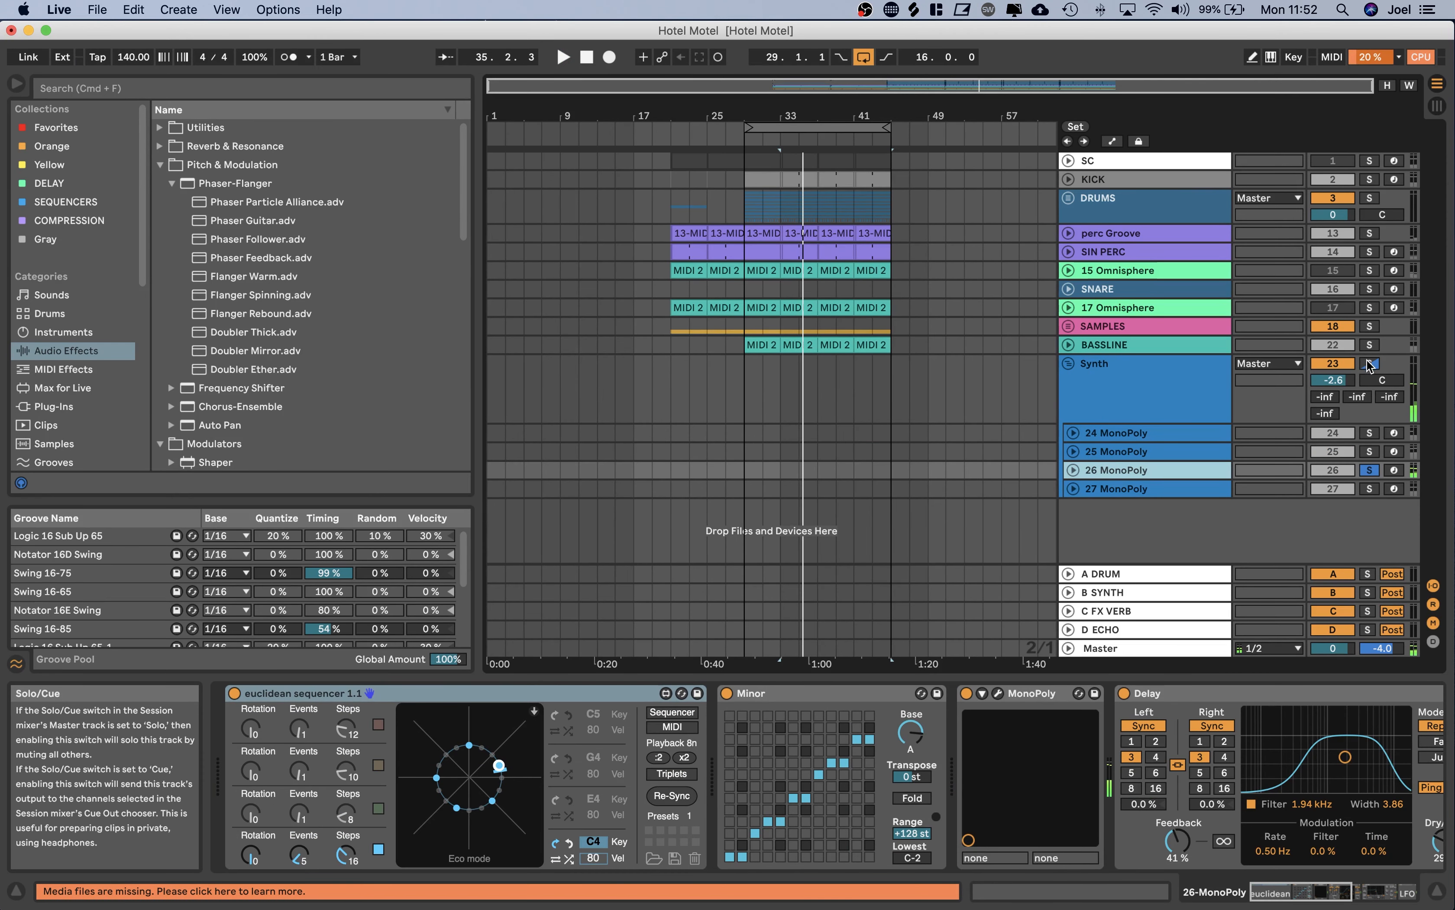
left_click(1370, 363)
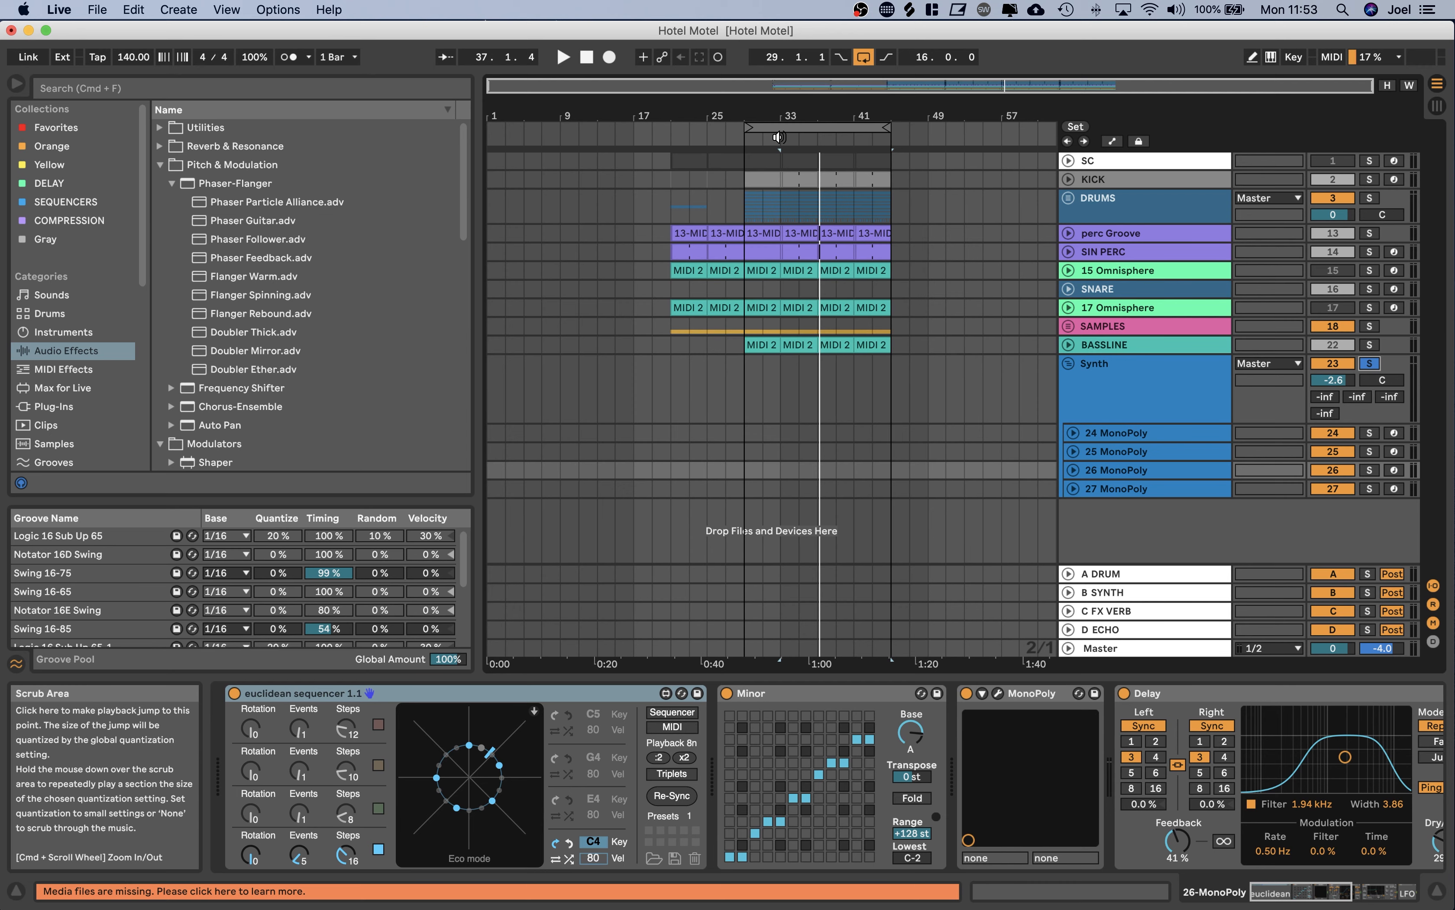
Show the 24 MonoPoly euclidean sequencer with its C4 voice at 5 events over 16 steps.
left_click(1114, 363)
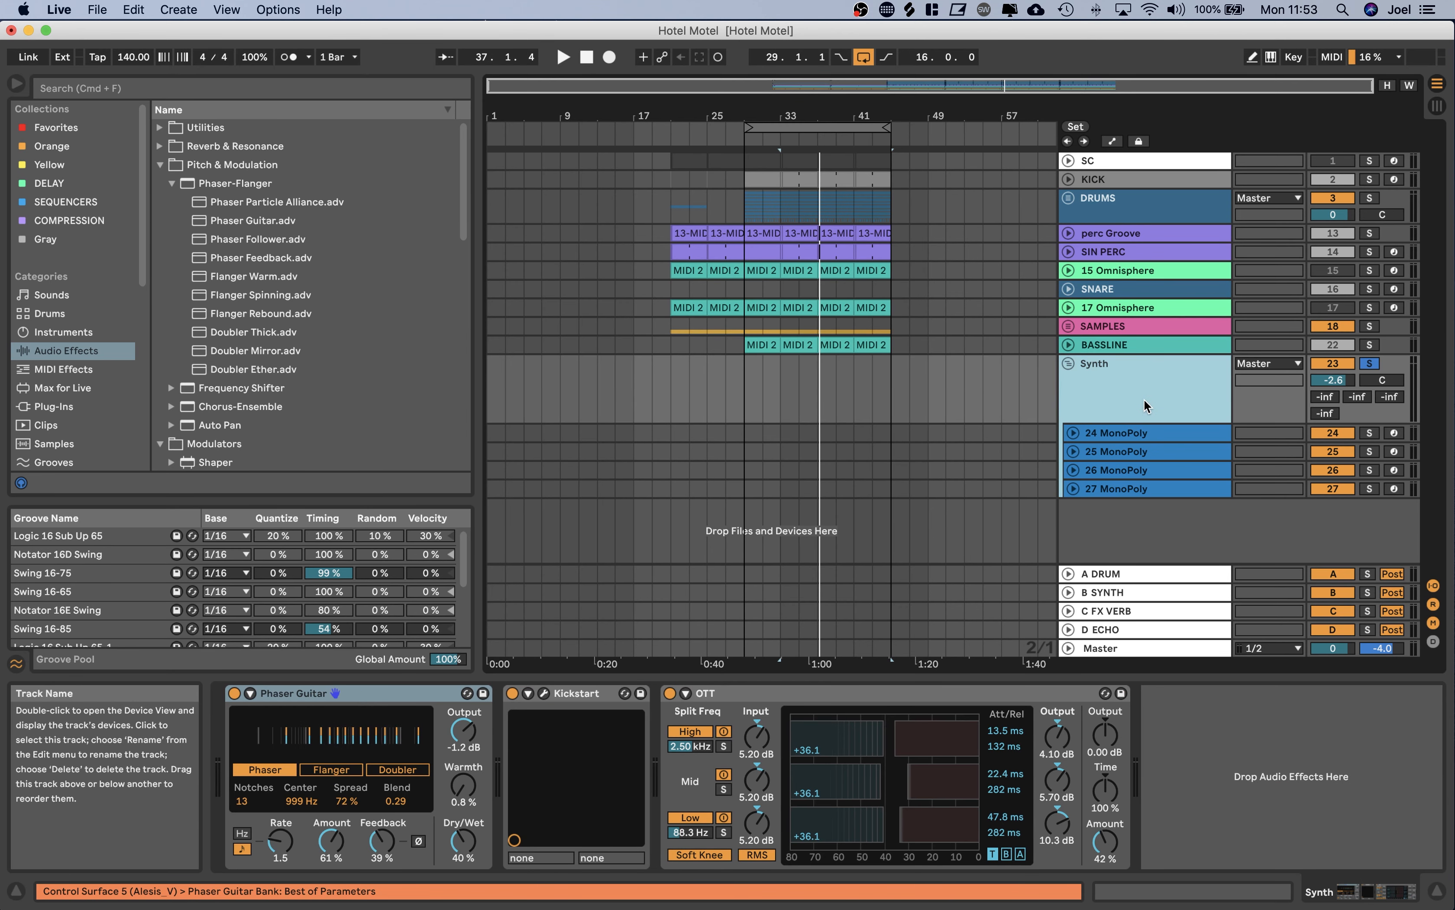
left_click(1072, 363)
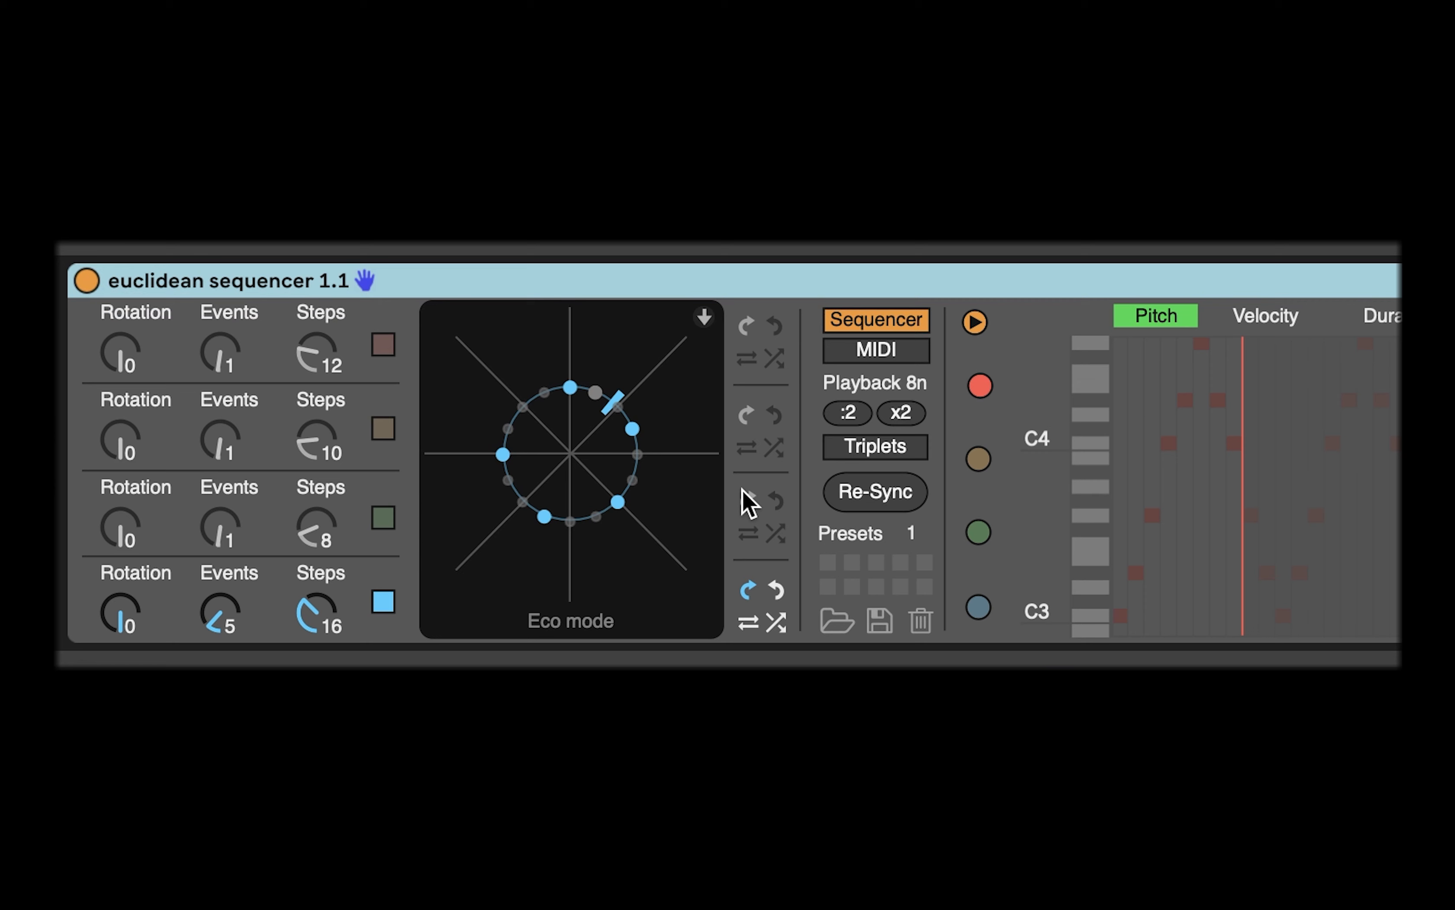
mouse_move(312, 631)
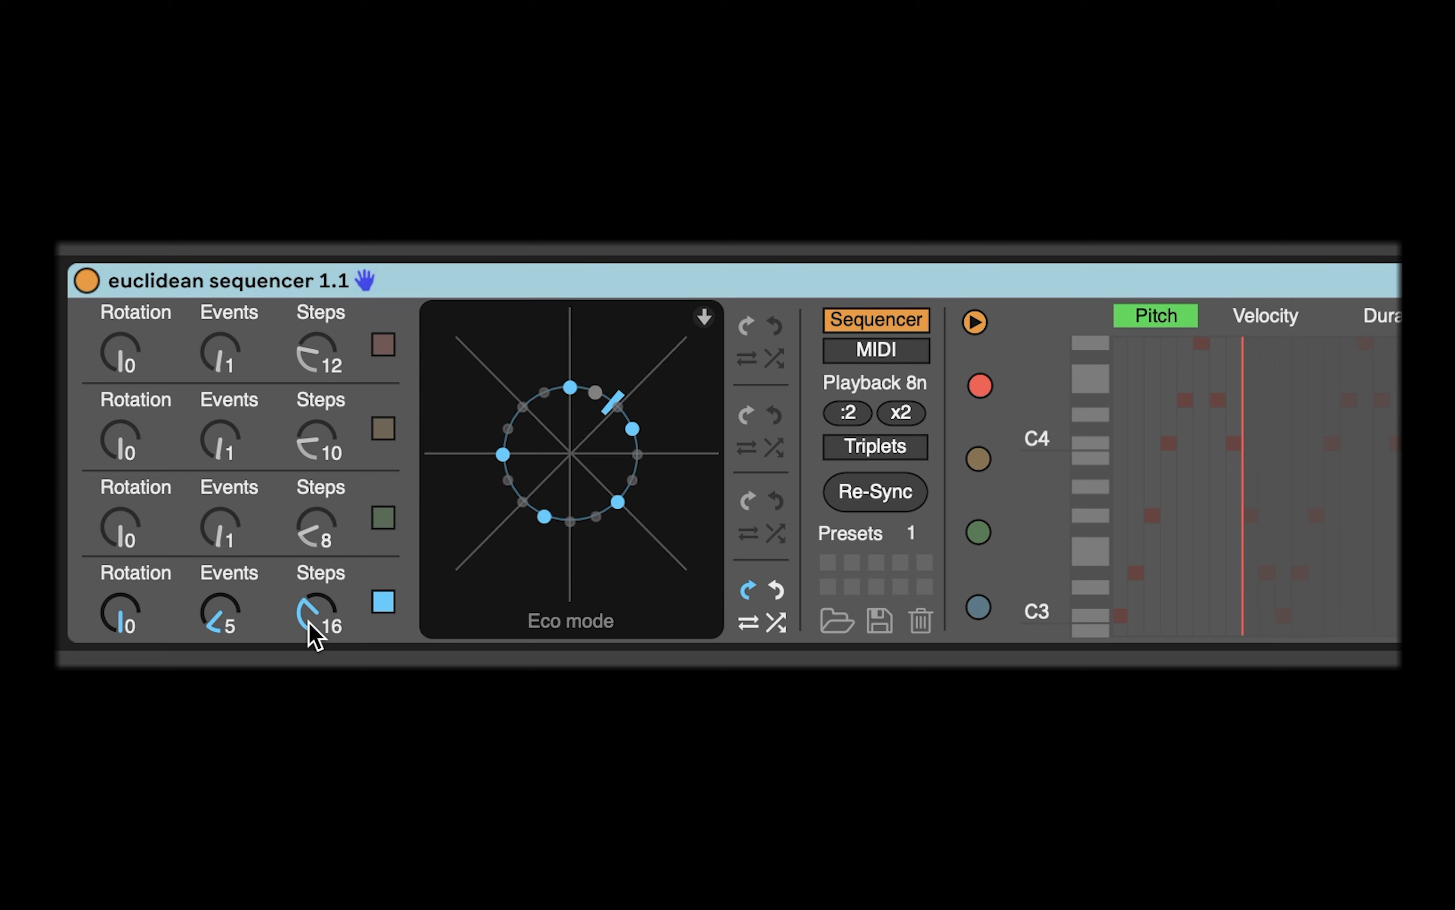
mouse_move(361, 617)
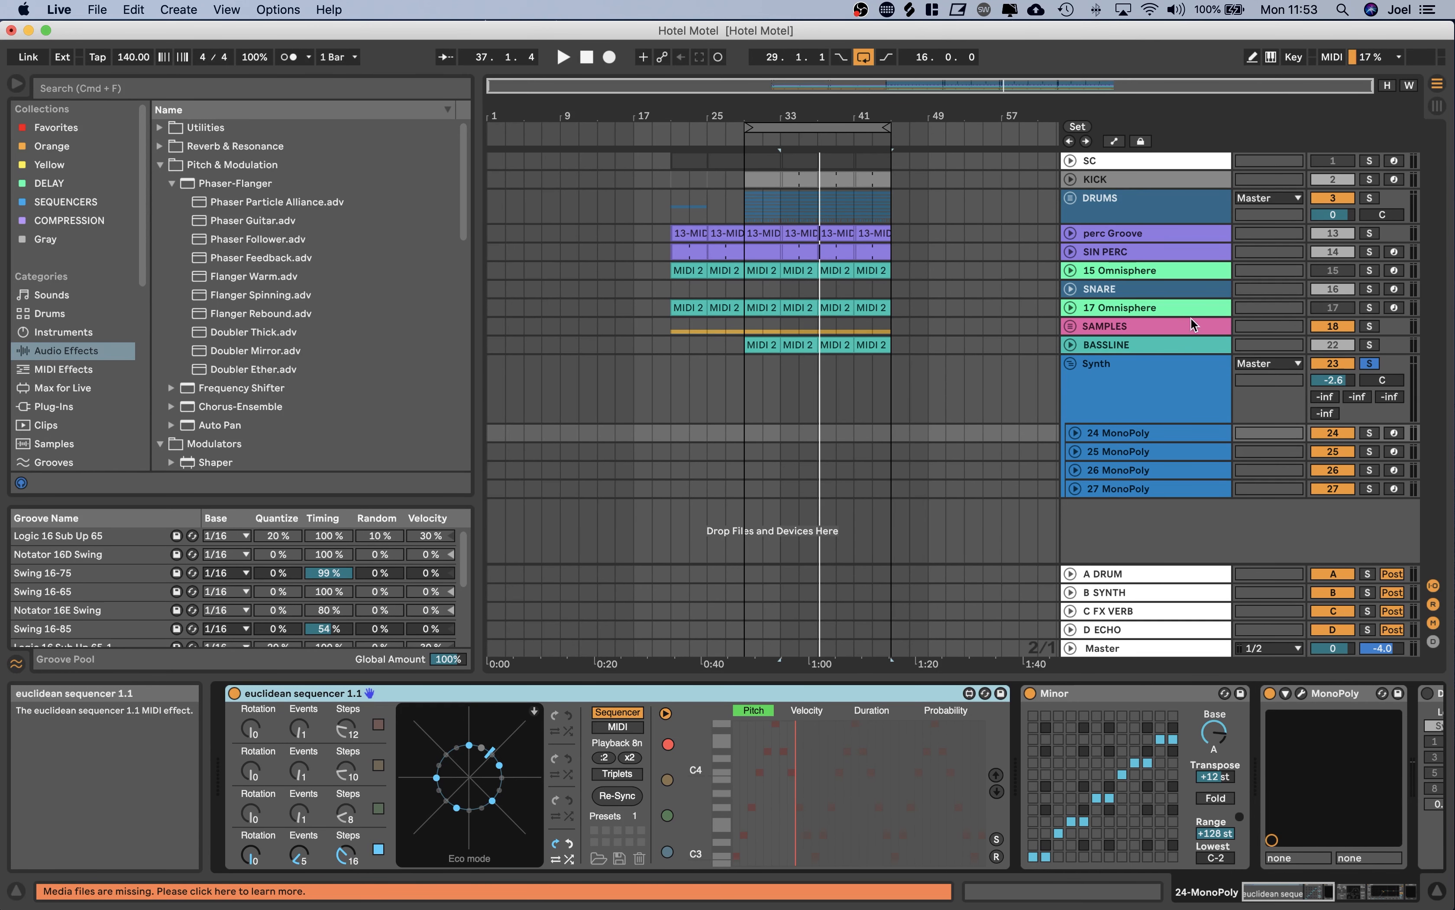
Add a 28 MonoPoly track with the euclidean sequencer, Minor, MonoPoly and Delay chain to the Synth group.
left_click(1074, 363)
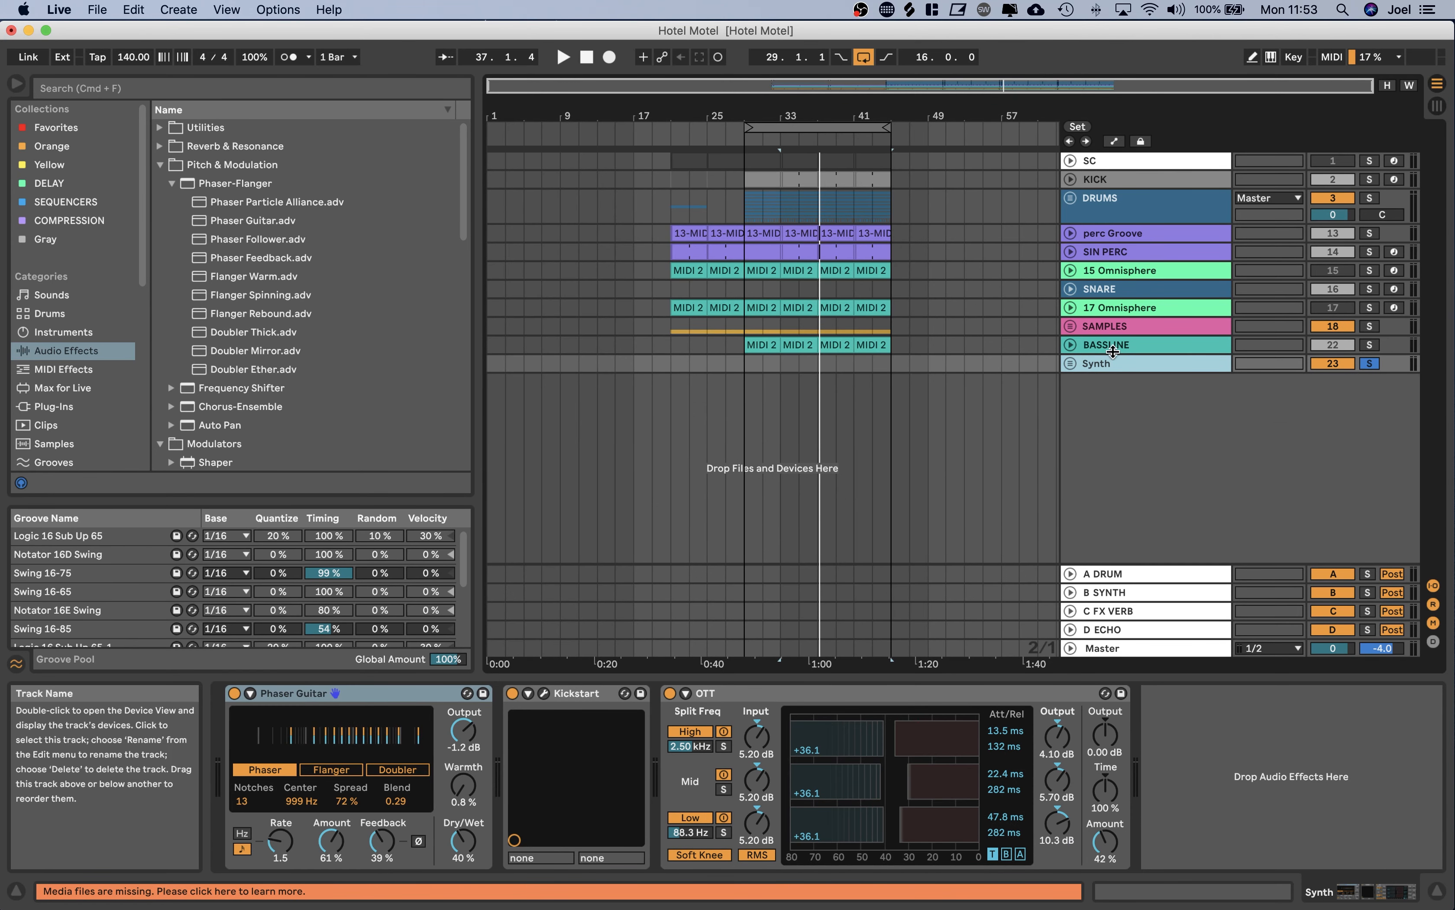
left_click(1095, 363)
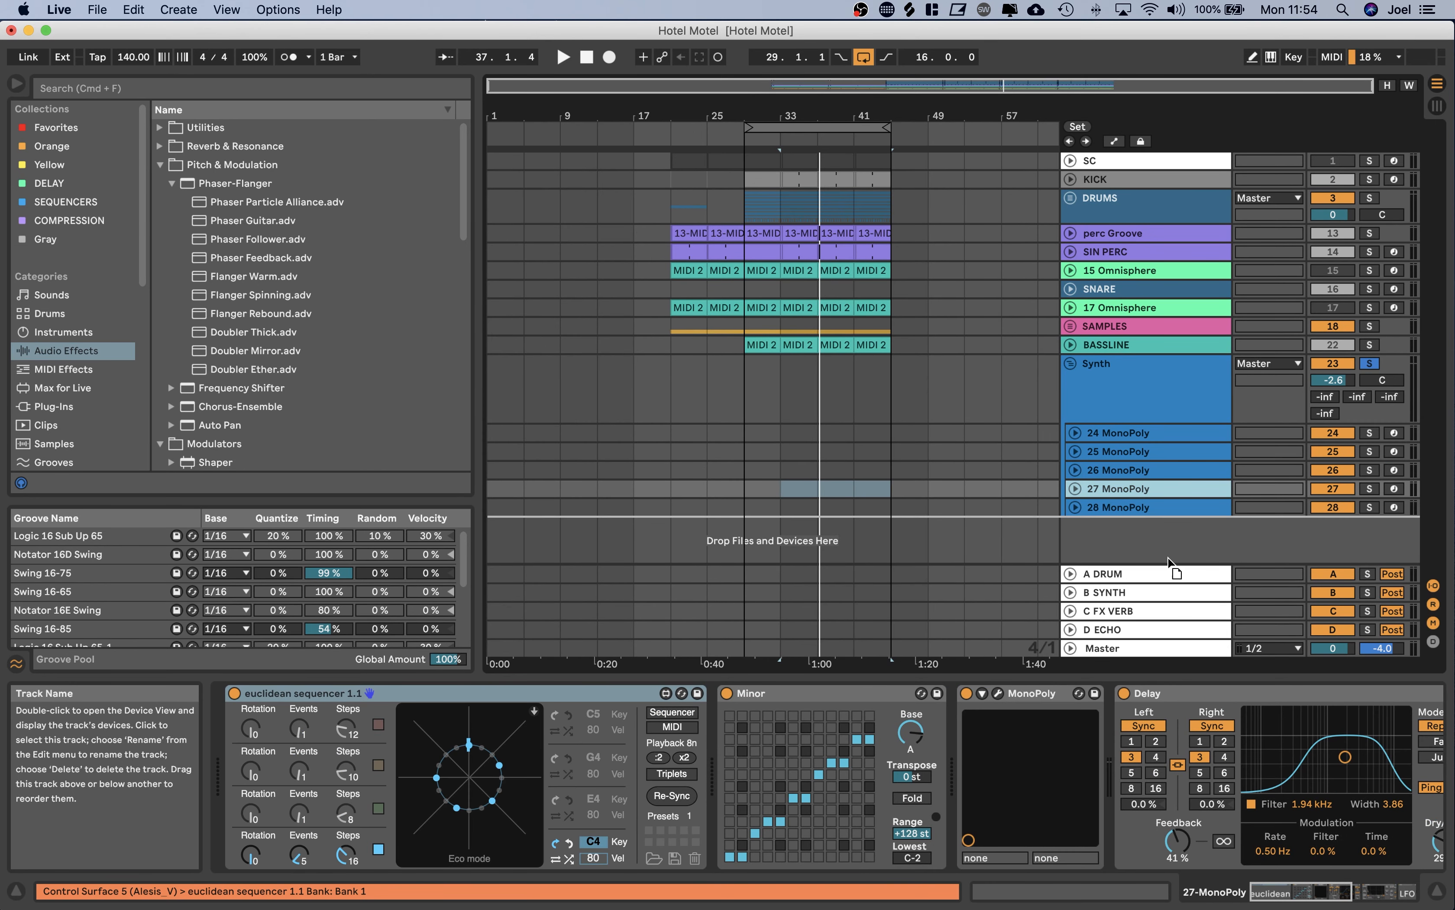
mouse_move(1170, 525)
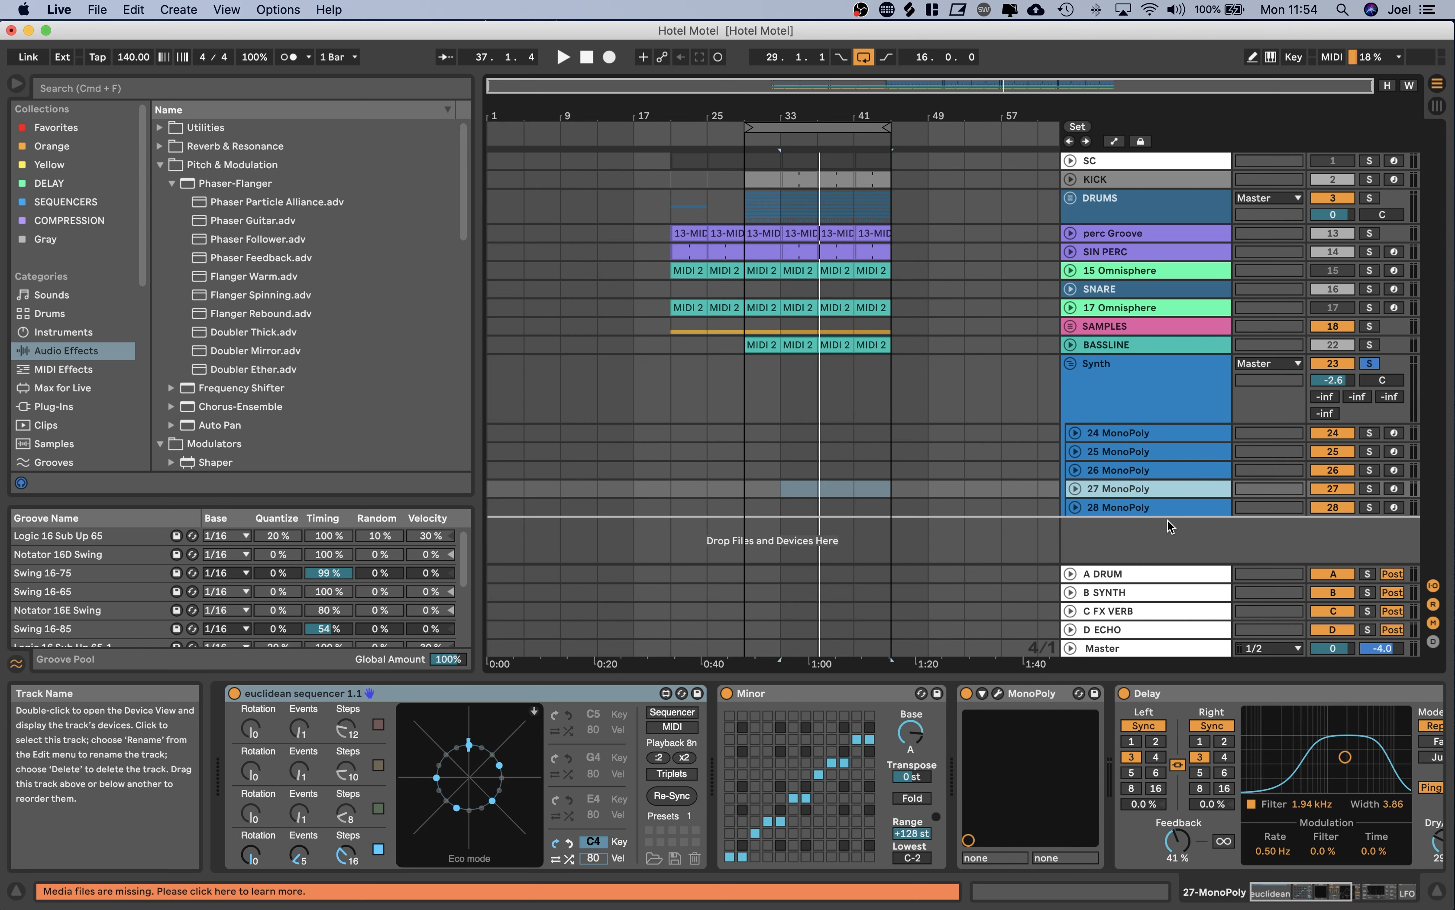
right_click(1114, 507)
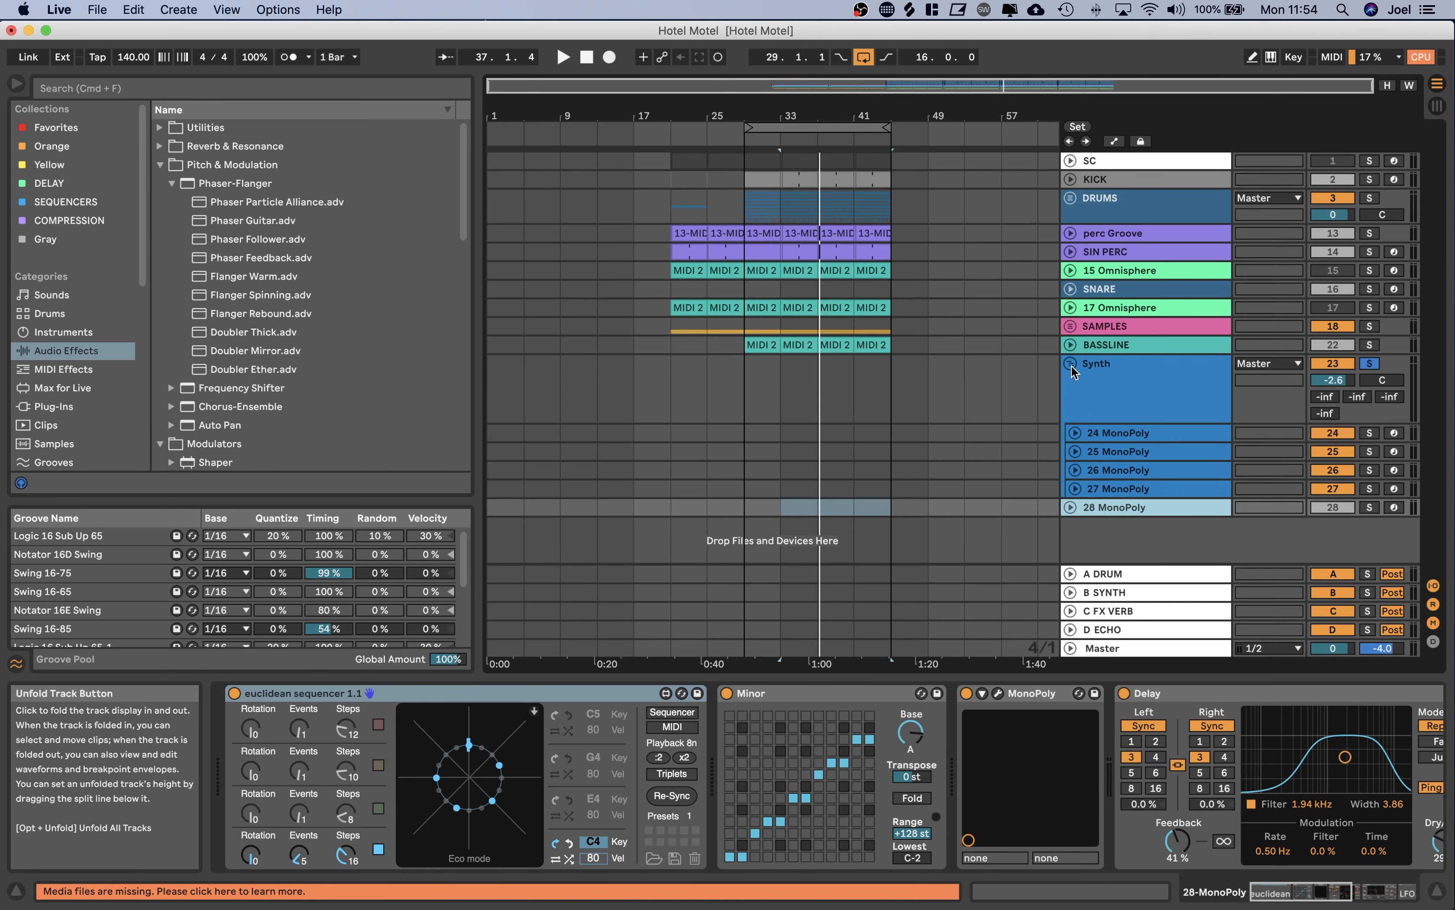
left_click(1070, 363)
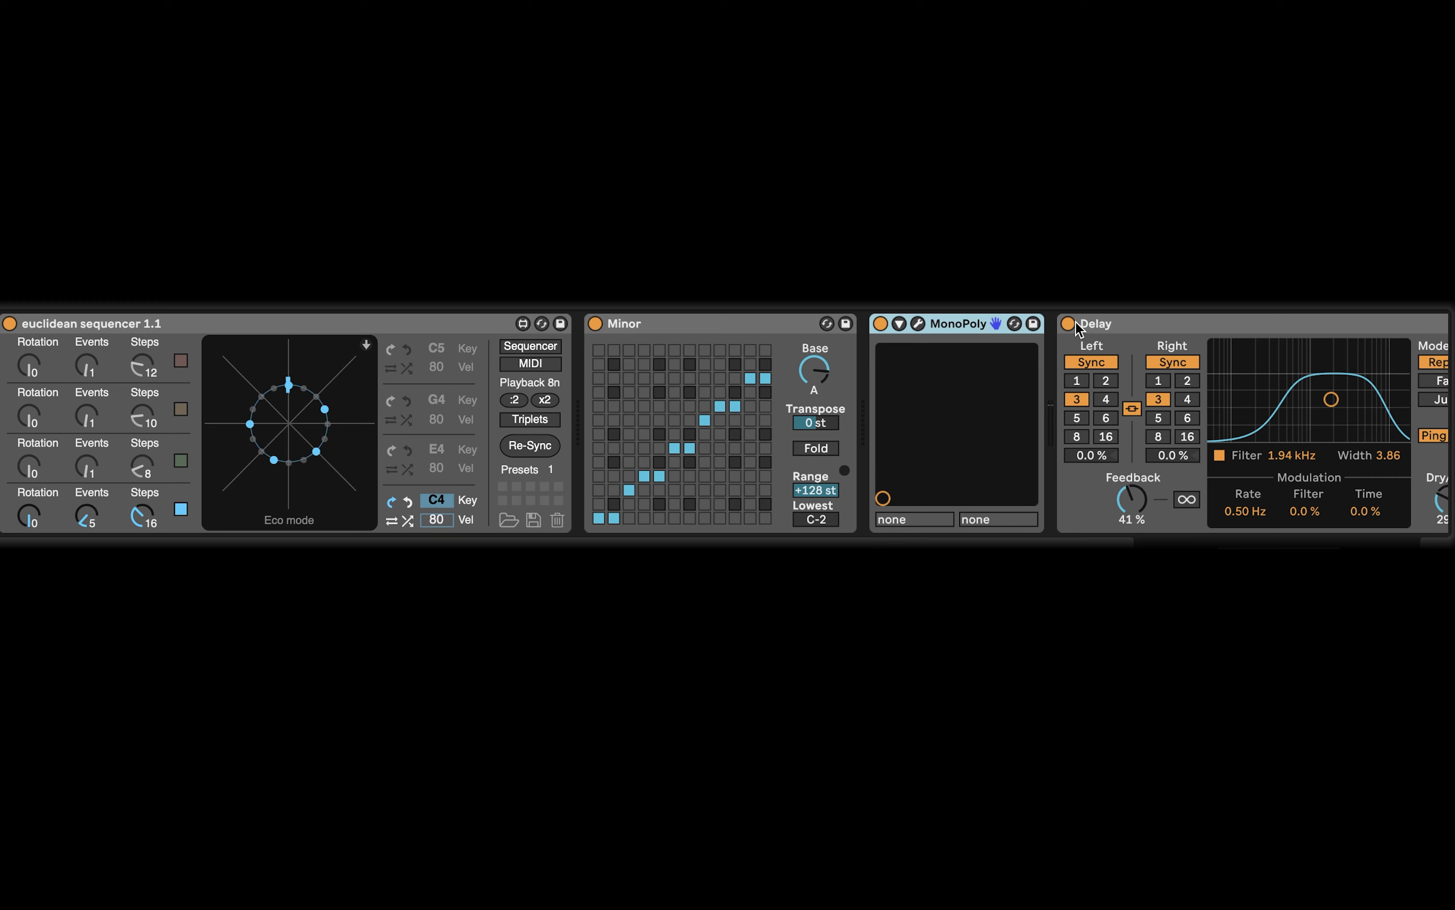
Set the 28 MonoPoly sequencer's C4 voice to 2 evenly spaced events across 16 steps.
scroll("right", 3)
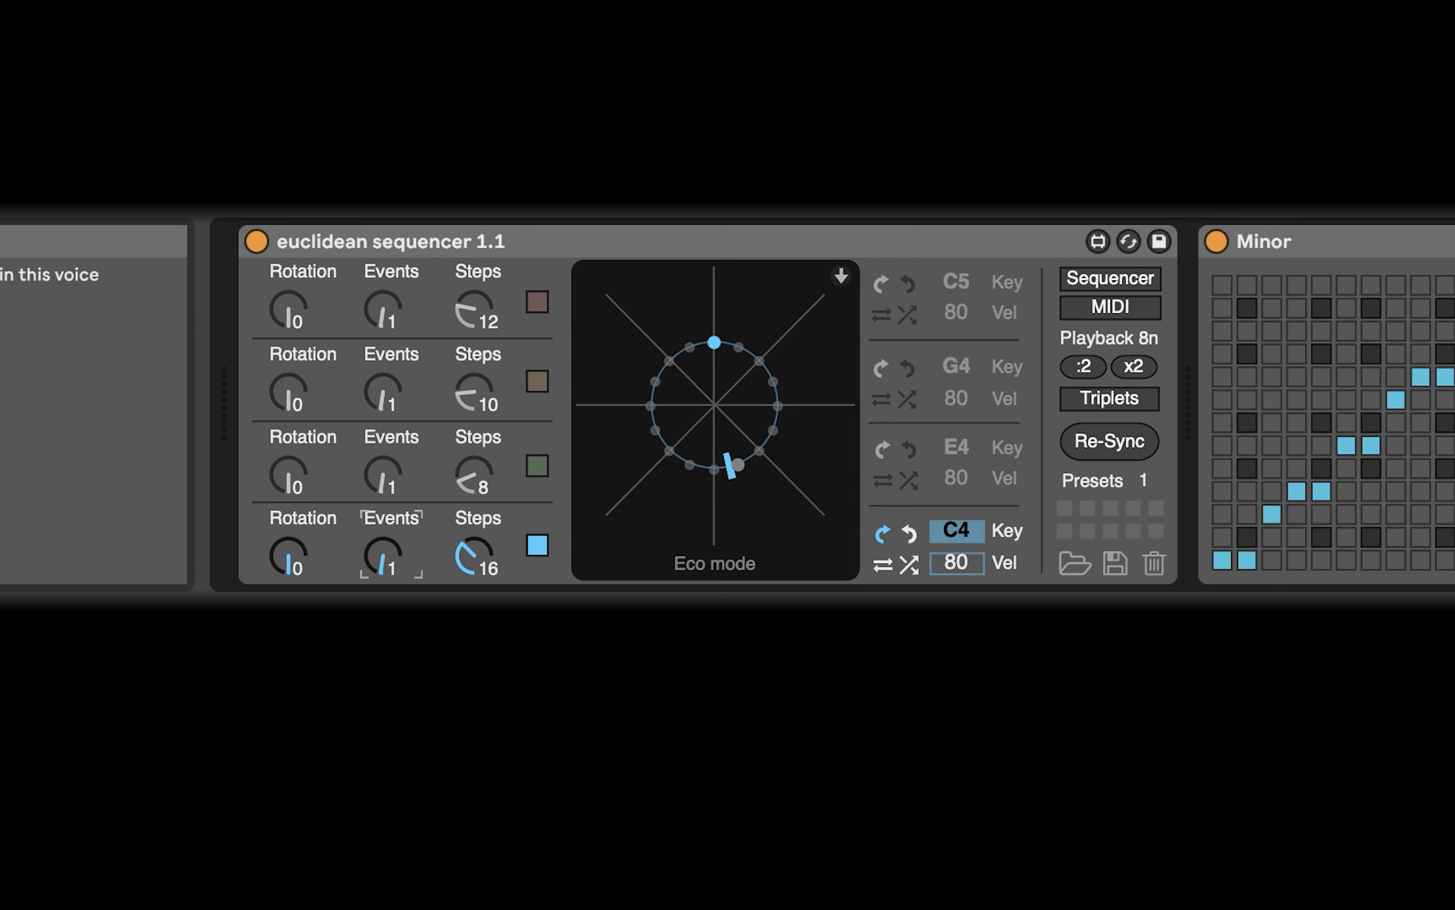
mouse_move(746, 453)
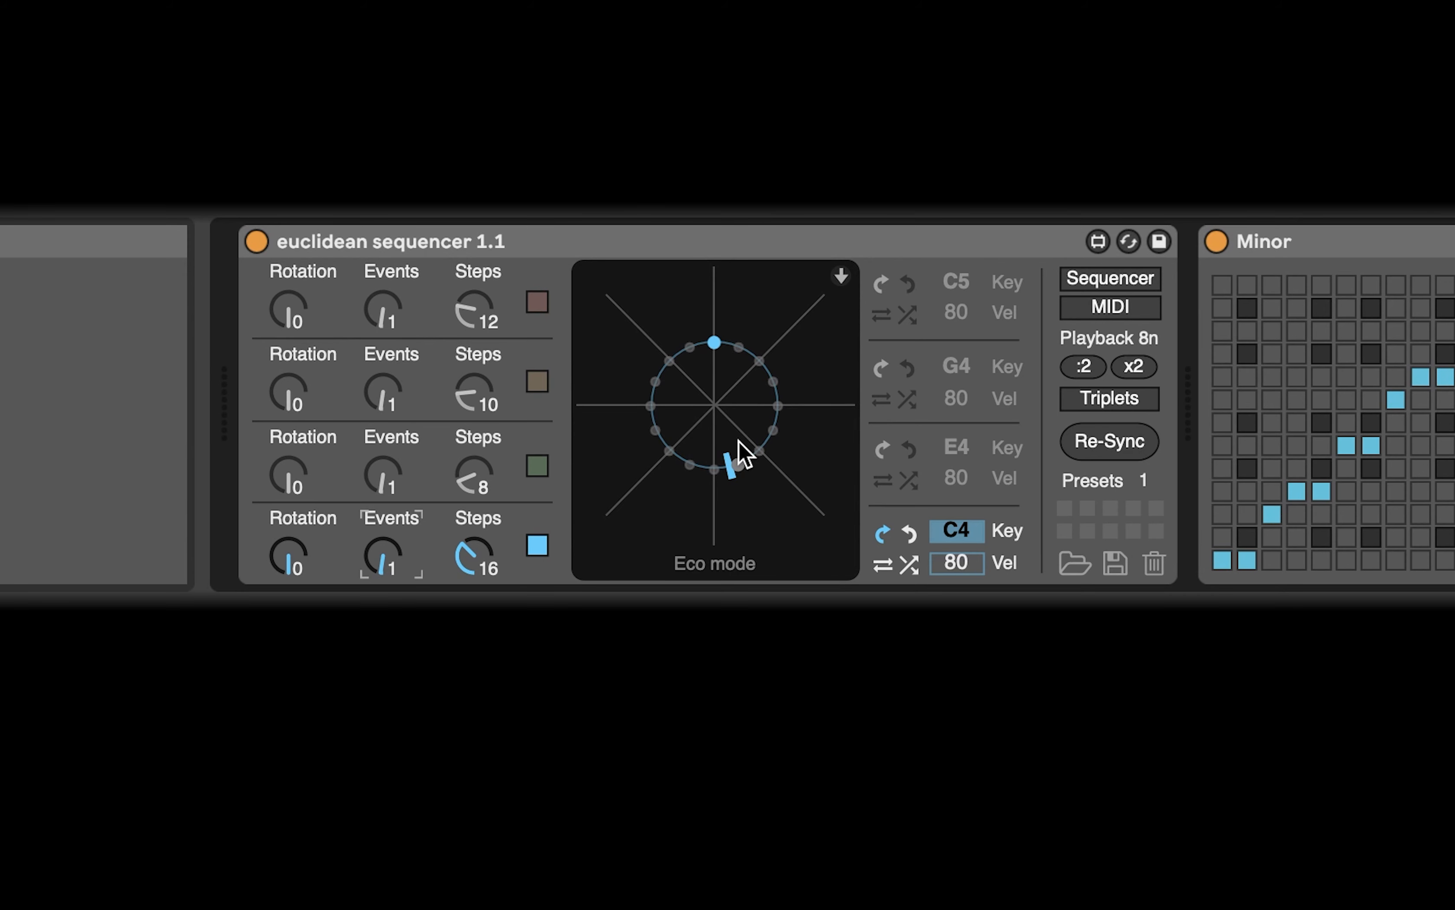
mouse_move(687, 468)
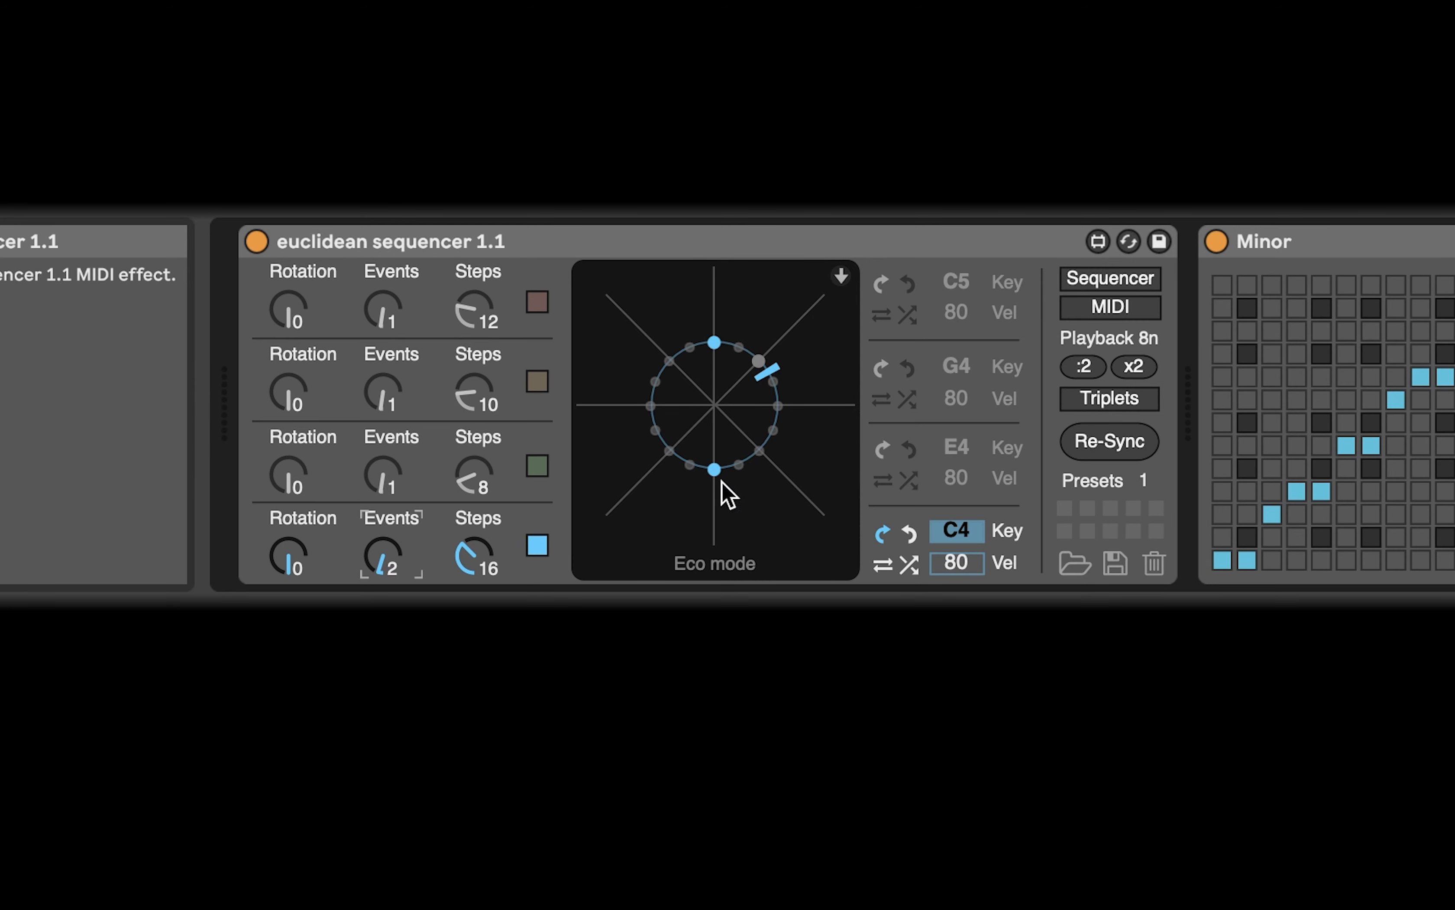
mouse_move(711, 365)
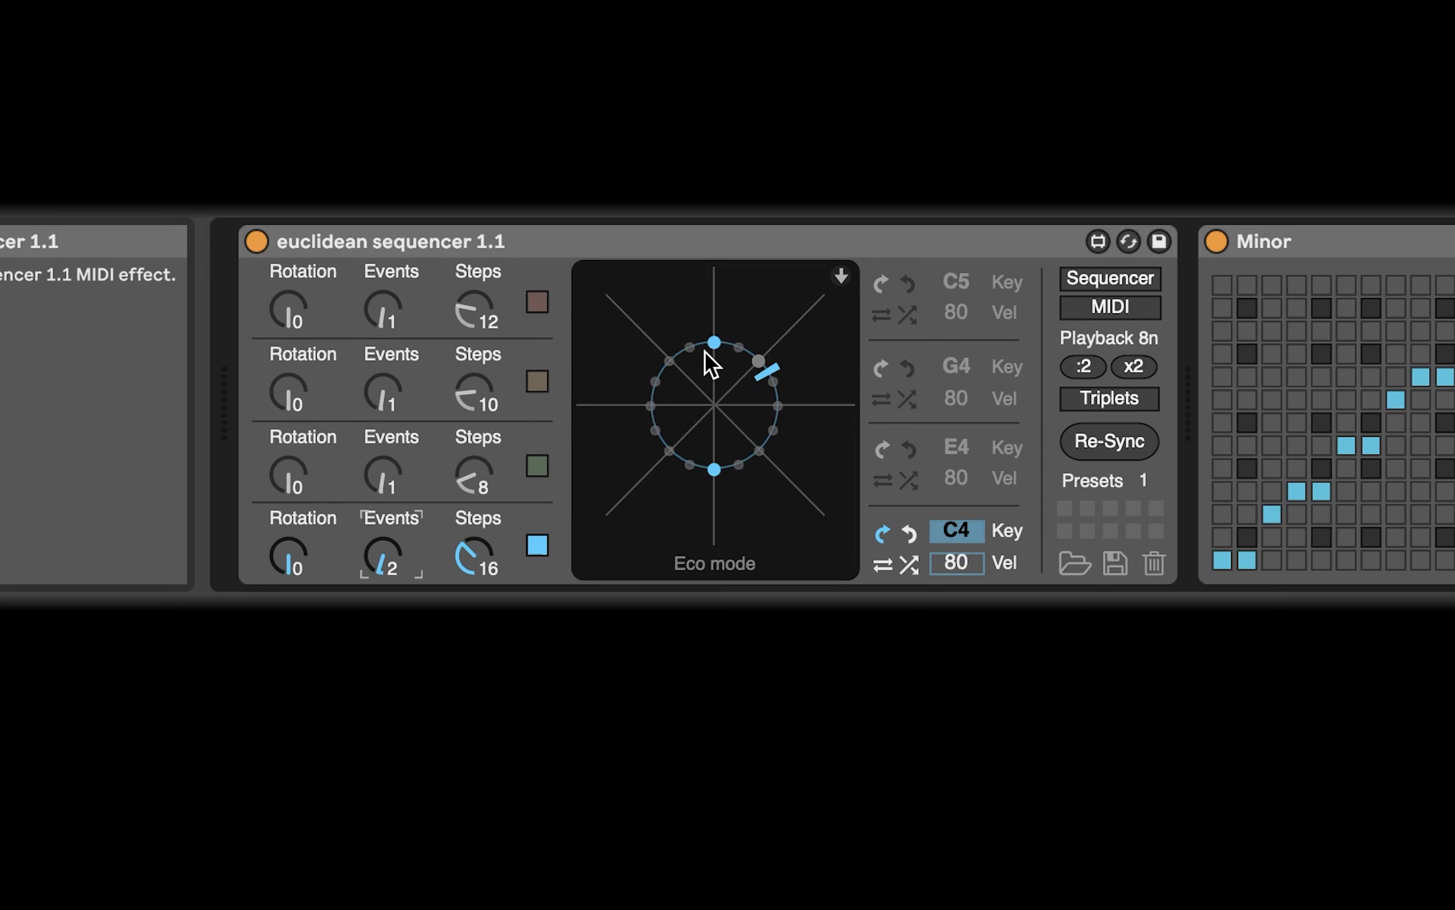
mouse_move(829, 326)
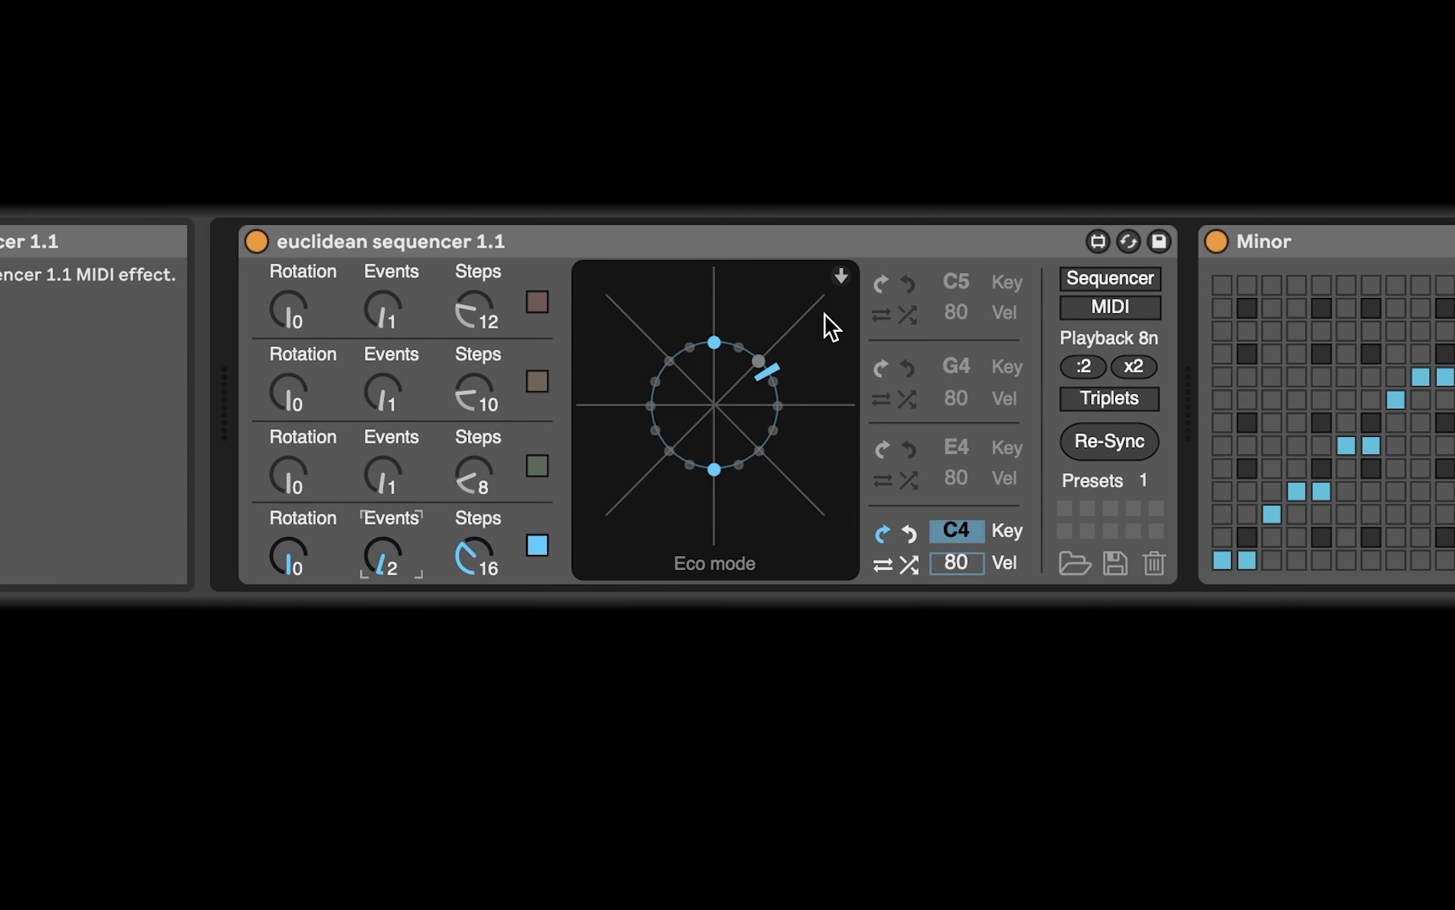